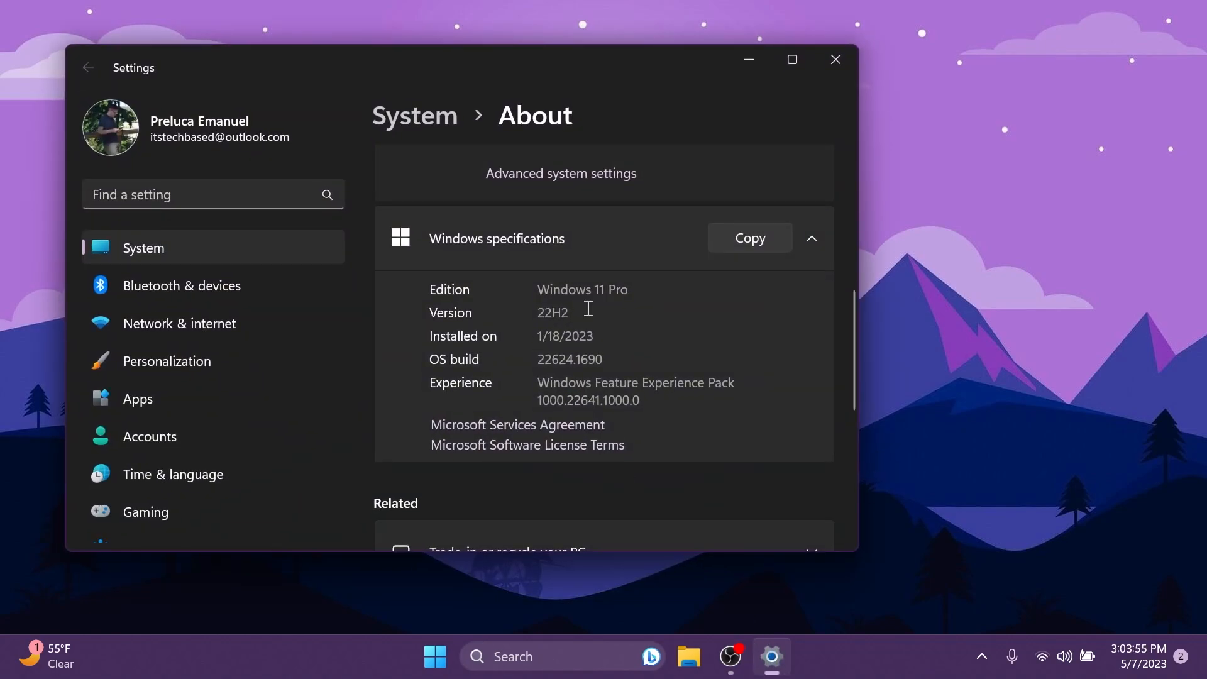
Close Settings after viewing the Windows 11 Pro 22H2 specifications on the About page.
click(835, 60)
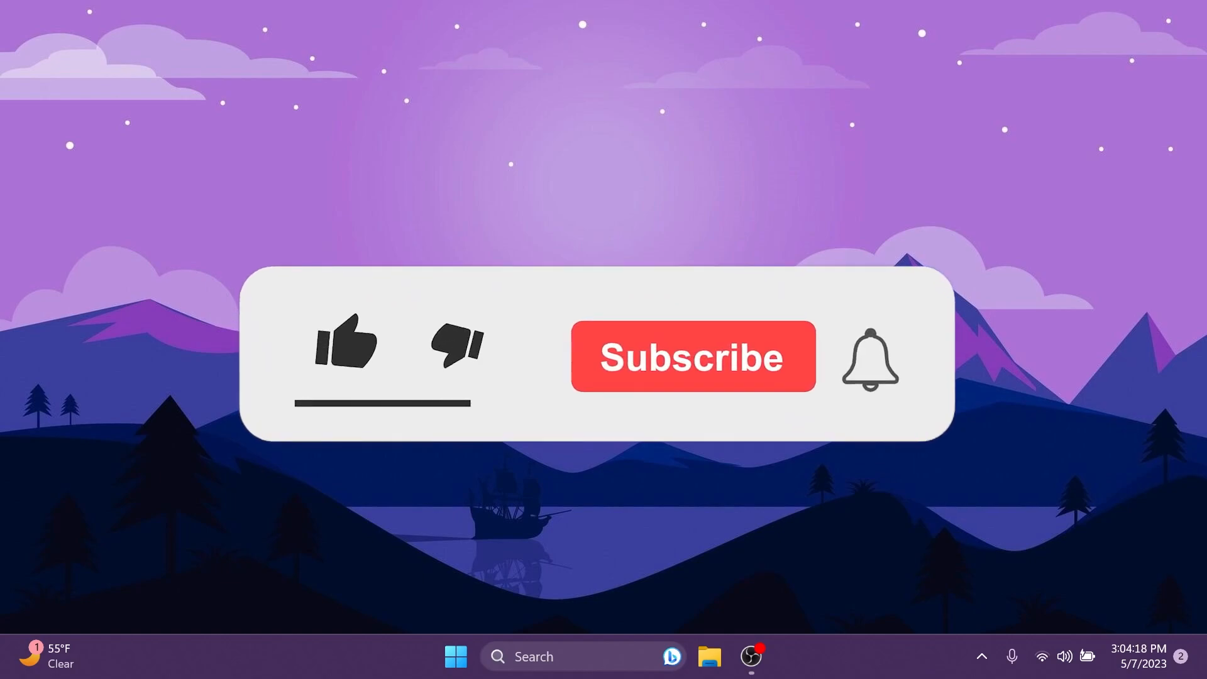
click(346, 342)
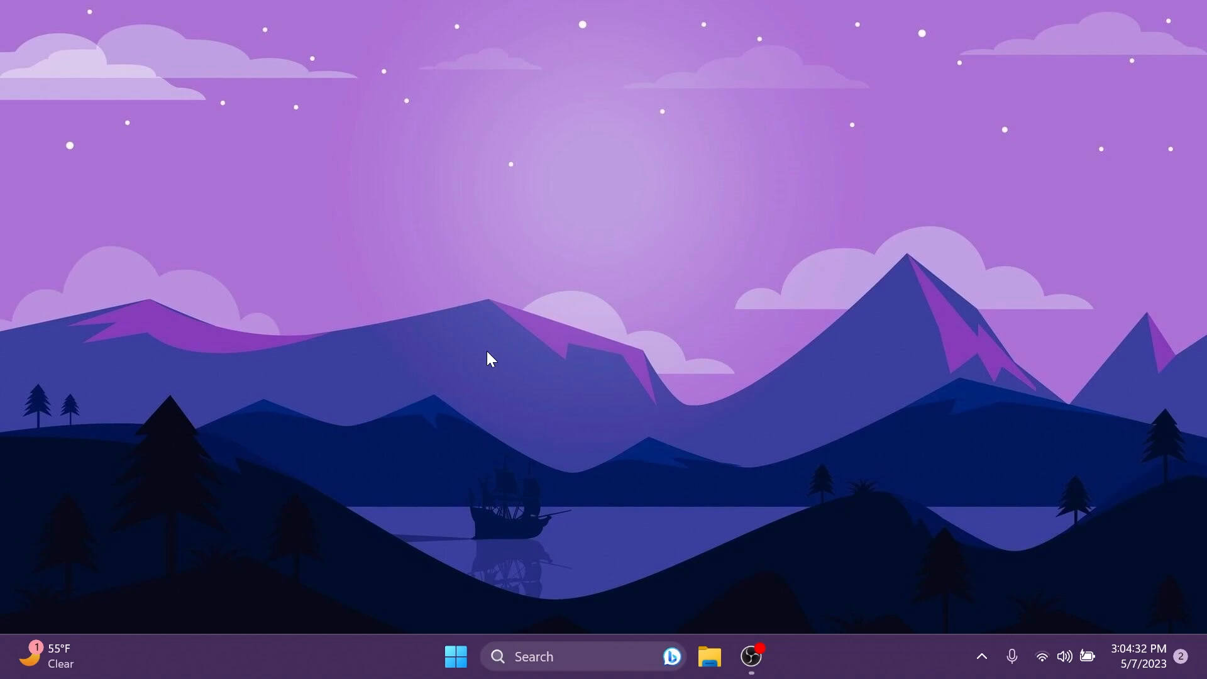
Open Meta's Facebook app listing in Microsoft Store and start installing it.
text(st)
text(faceb)
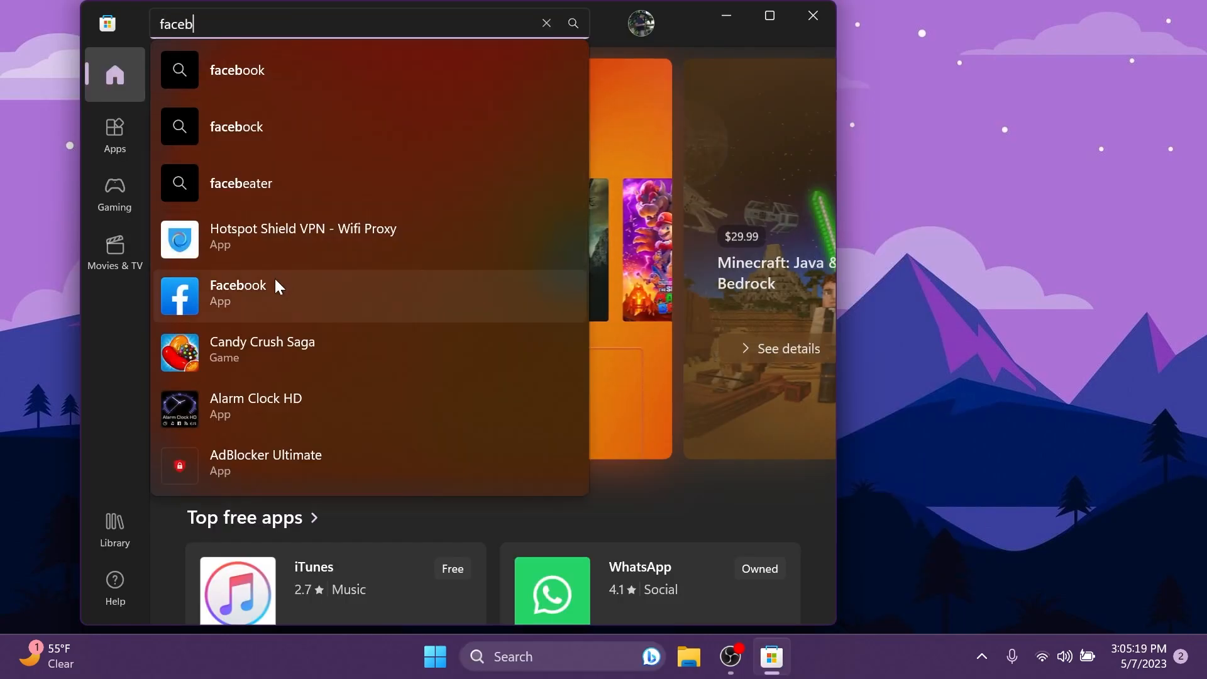
click(239, 295)
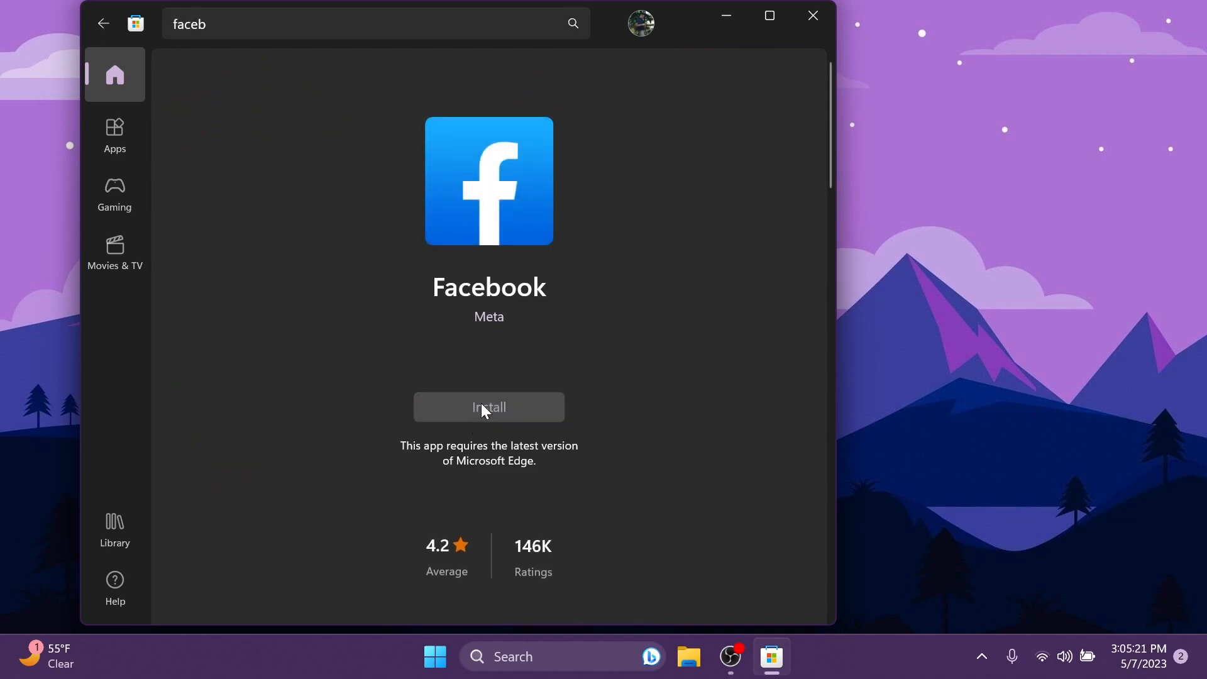
click(488, 407)
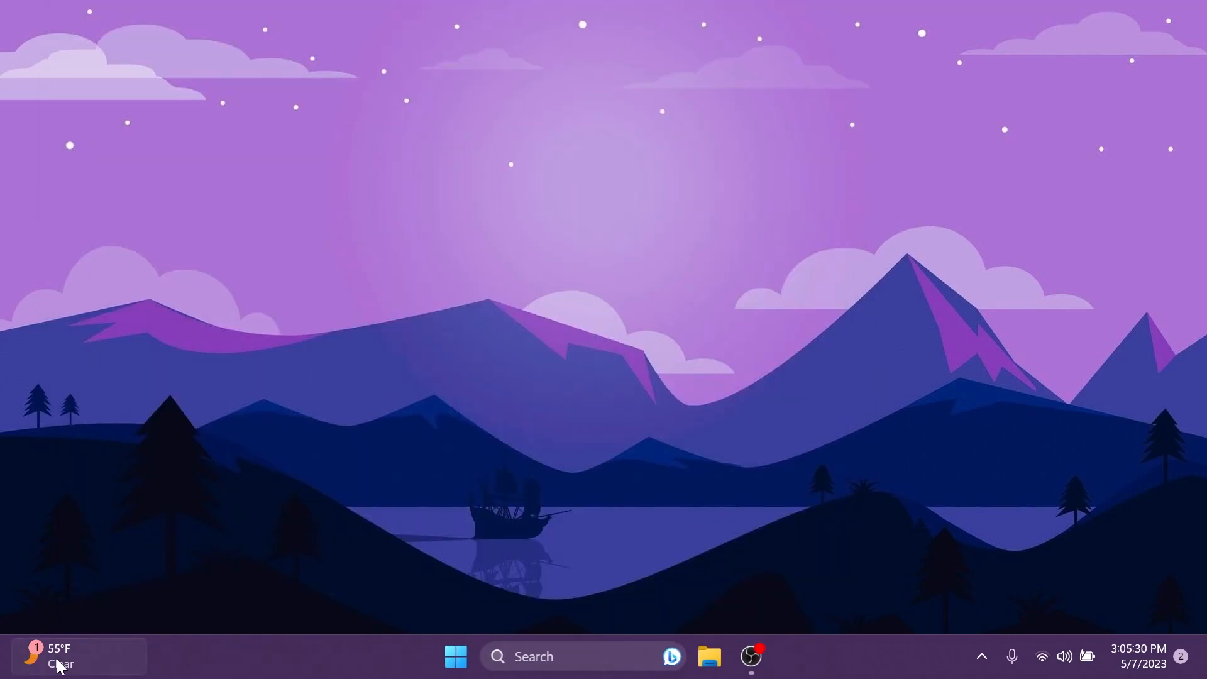
Add the Facebook widget, scroll the Accounts storage details, and show Facebook under recently added in Start.
click(58, 655)
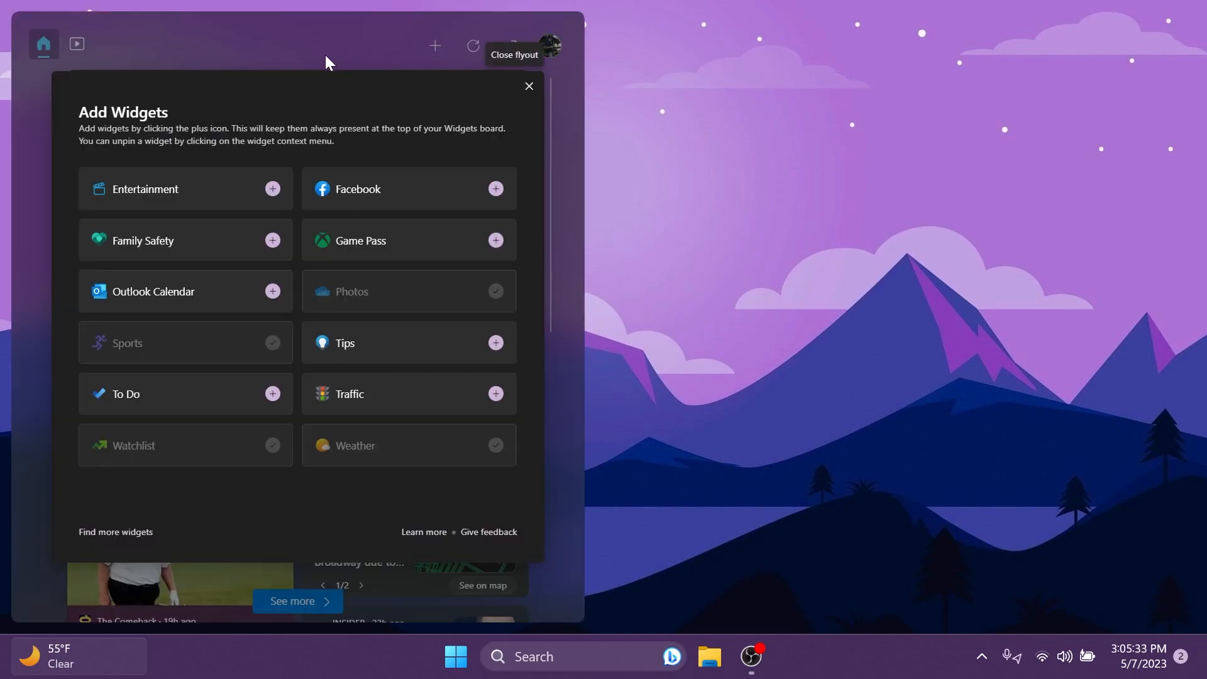
click(528, 86)
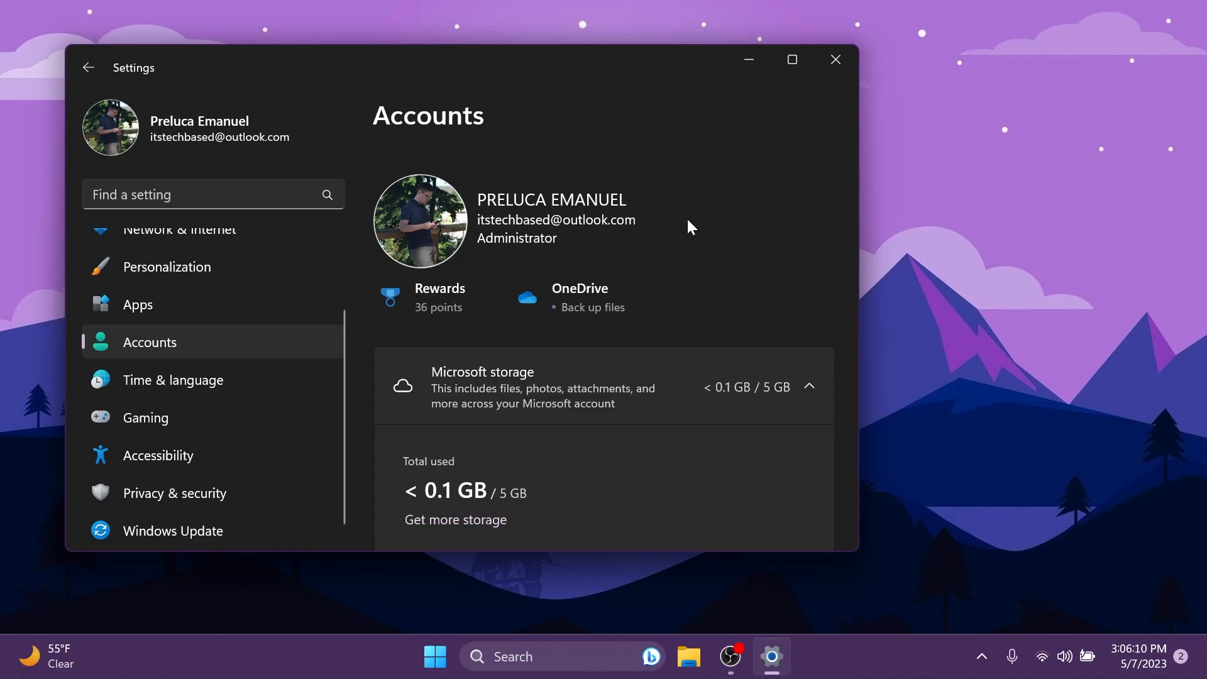
scroll(down, 3)
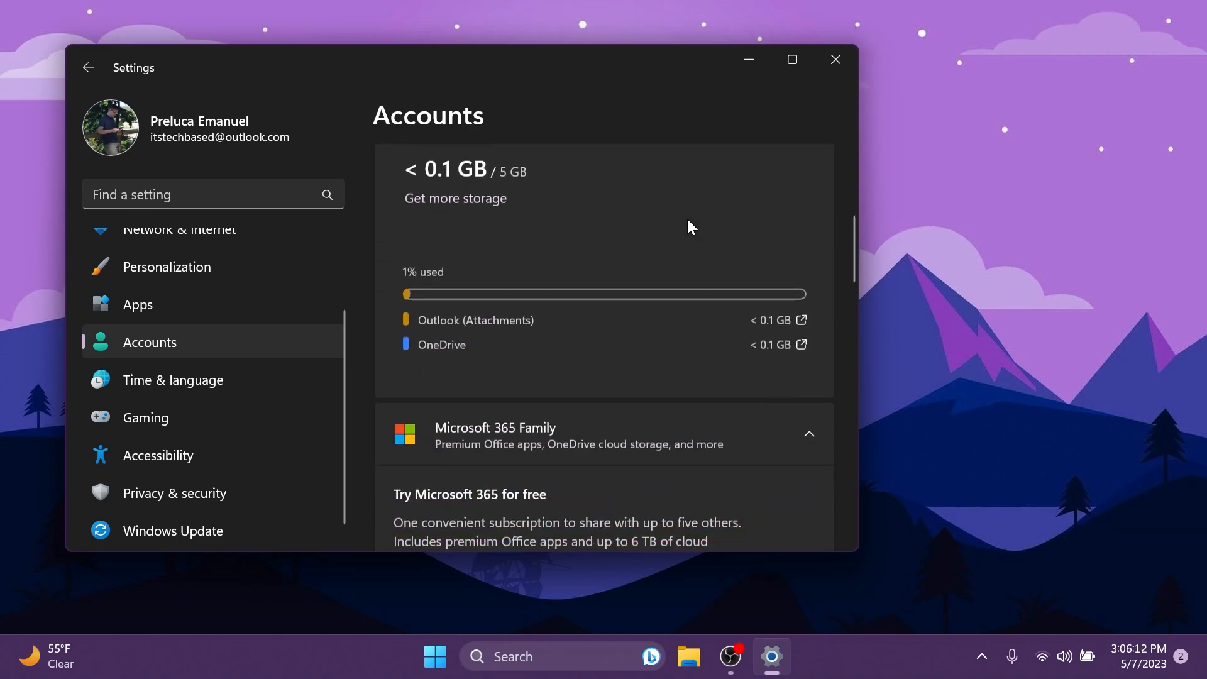
click(455, 656)
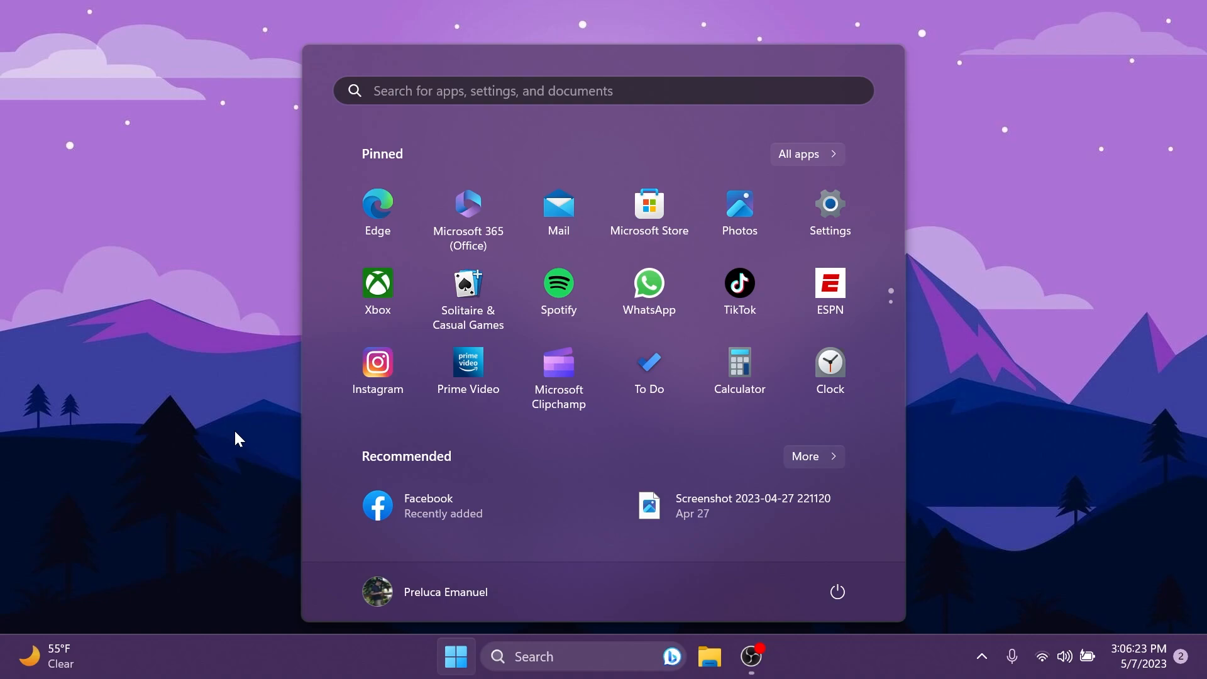
Dismiss the Start menu, leaving the desktop clear of windows.
click(455, 656)
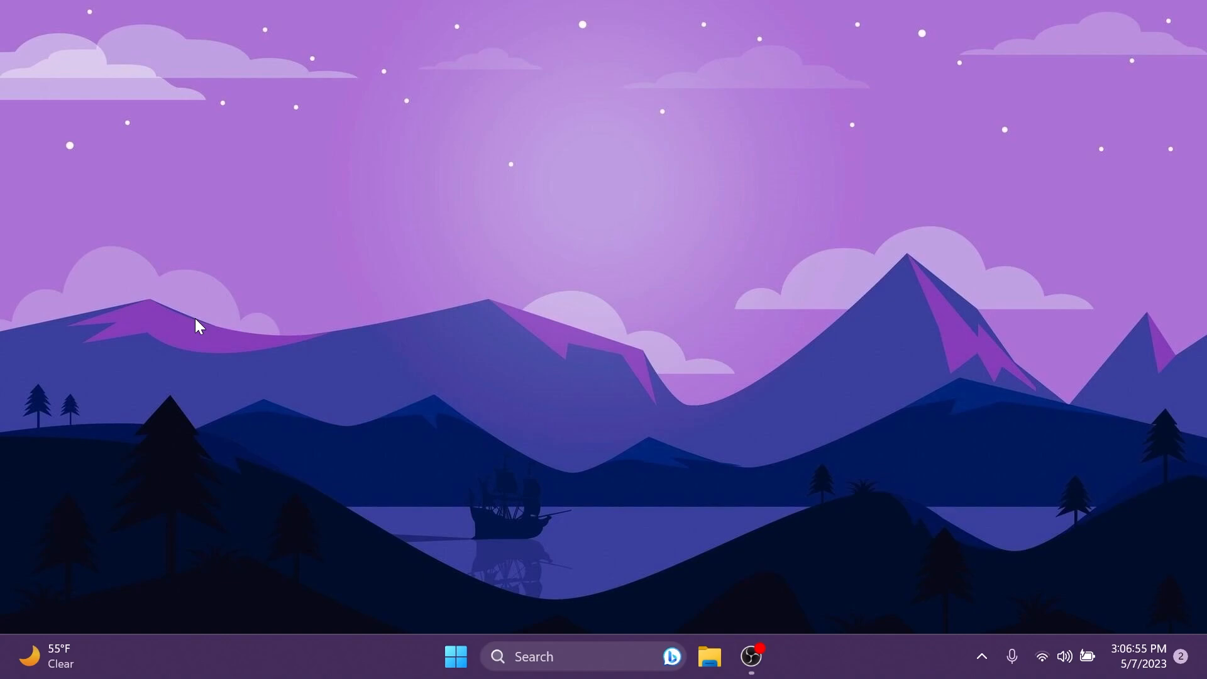
mouse_move(566, 414)
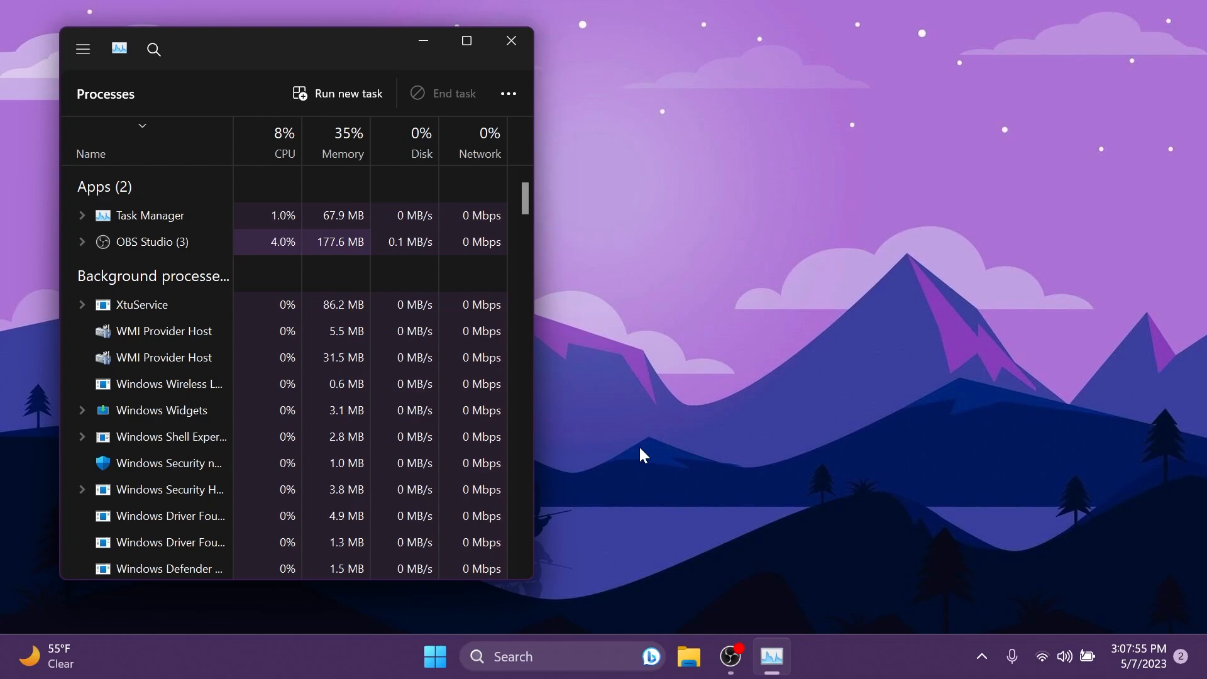
Close the Task Manager window, leaving the desktop empty.
click(510, 40)
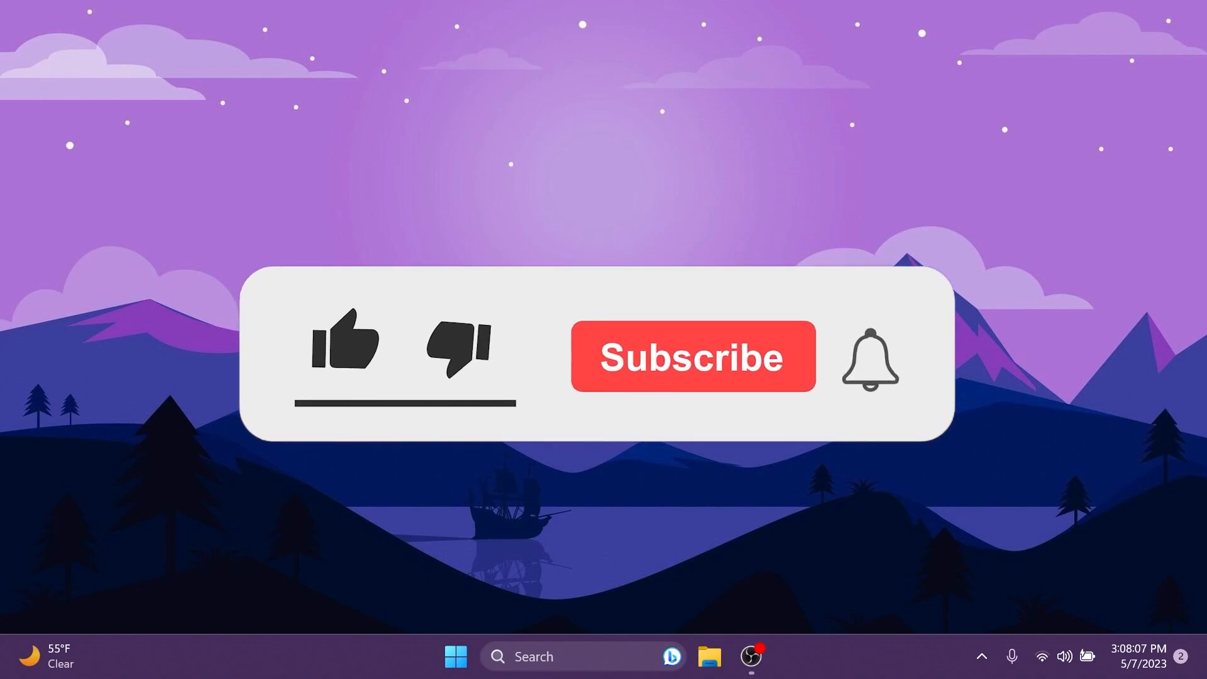
click(344, 344)
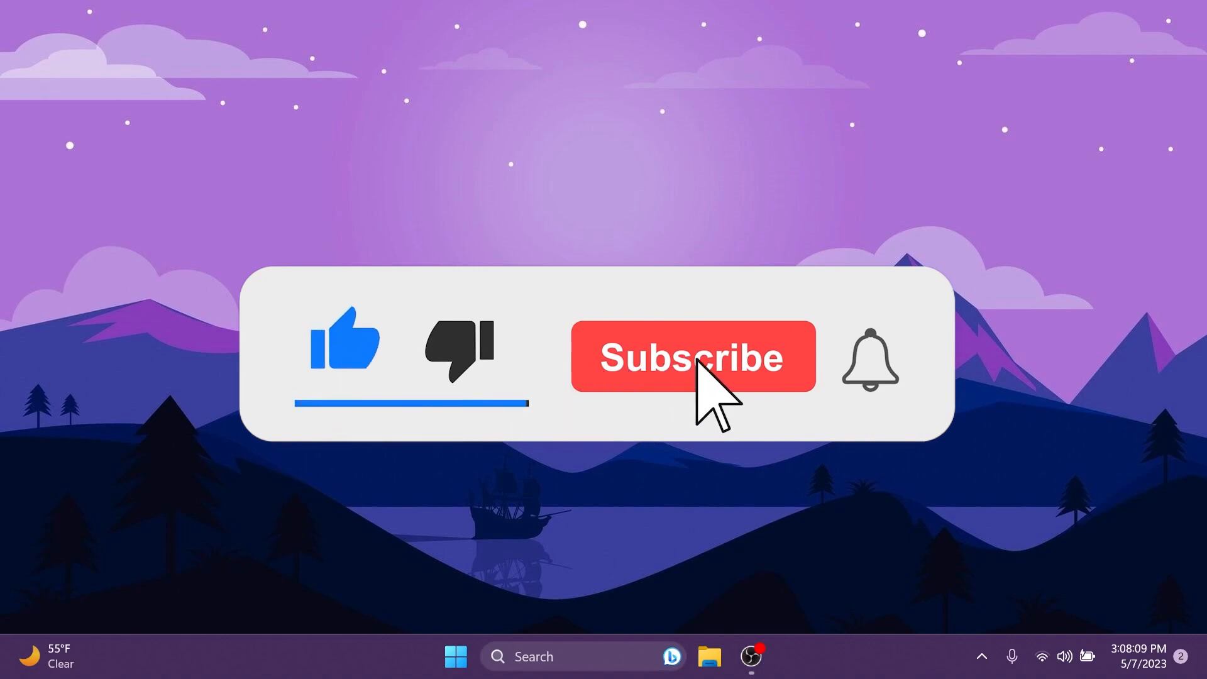
click(690, 355)
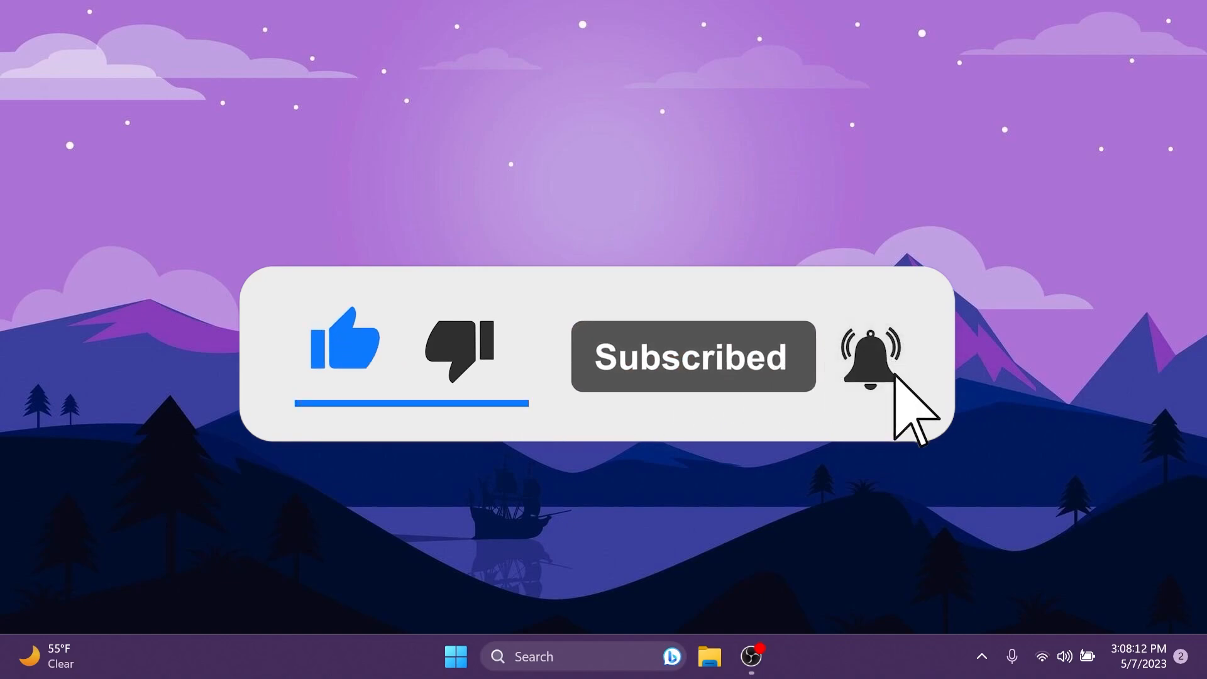